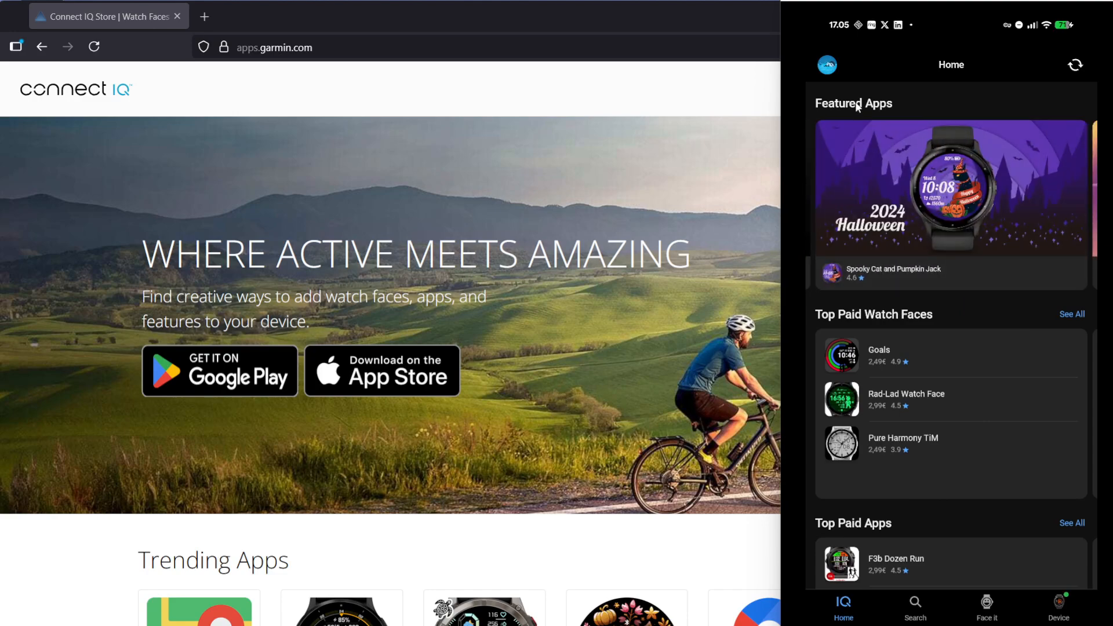
{"action": "mouse_move", "coordinate": [858, 76]}
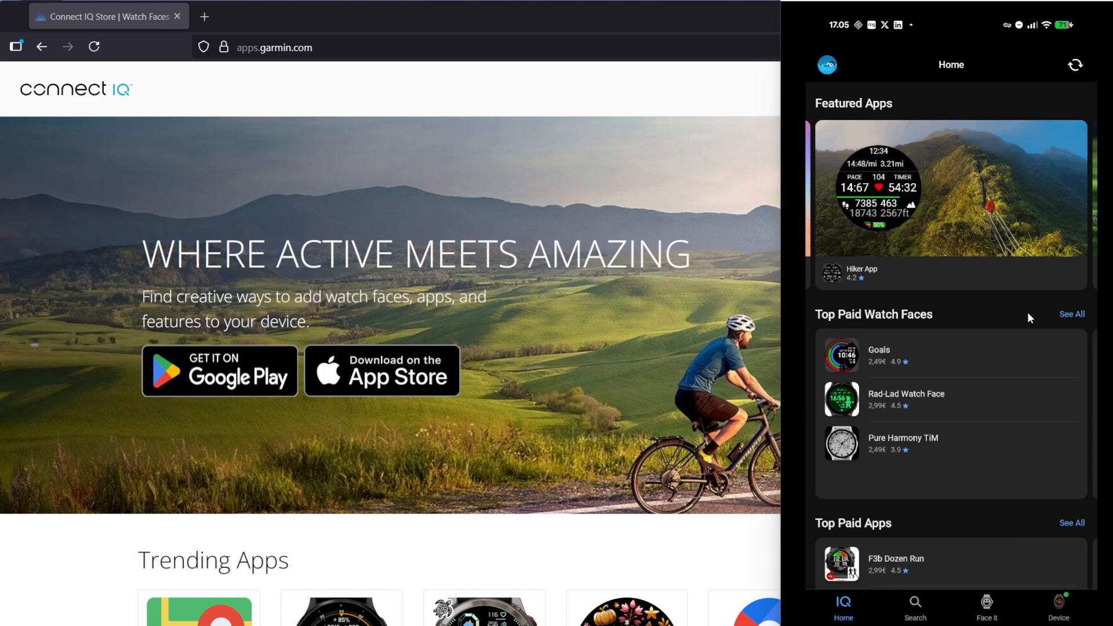
Browse the home feed, return to its top, and switch to the store search.
{"action": "scroll", "scroll_direction": "down", "scroll_amount": 3}
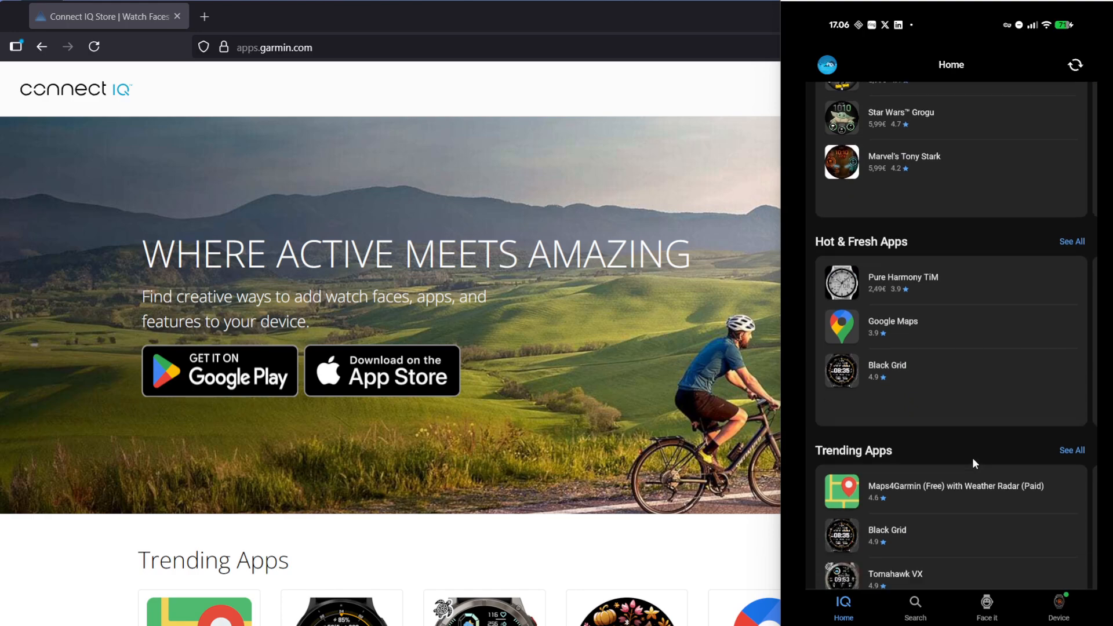
{"action": "scroll", "scroll_direction": "down", "scroll_amount": 3}
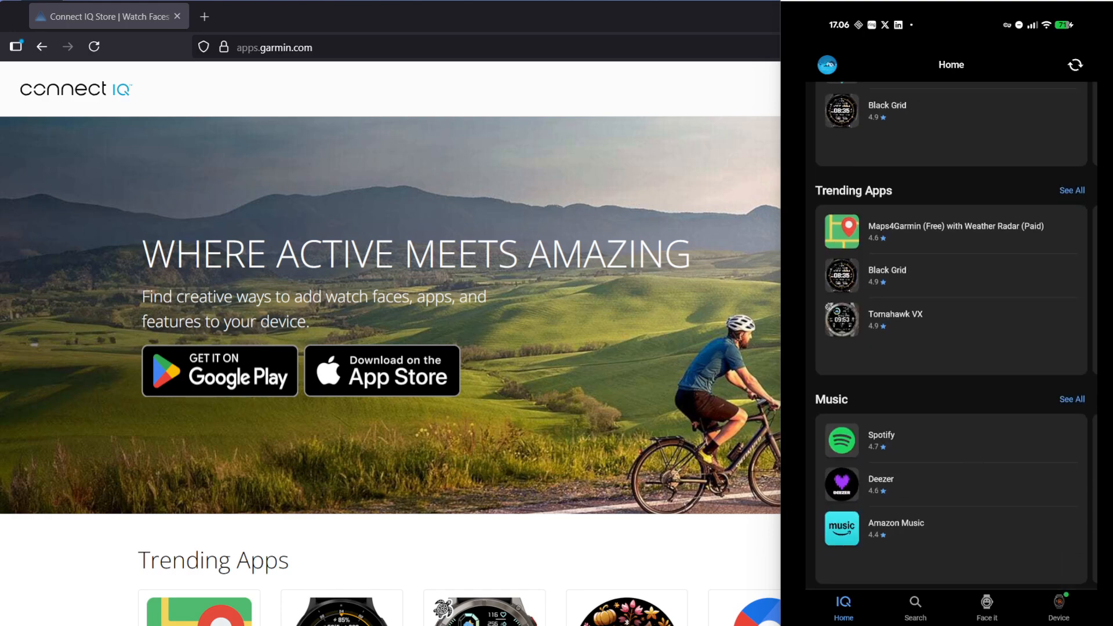
{"action": "scroll", "scroll_direction": "down", "scroll_amount": 3}
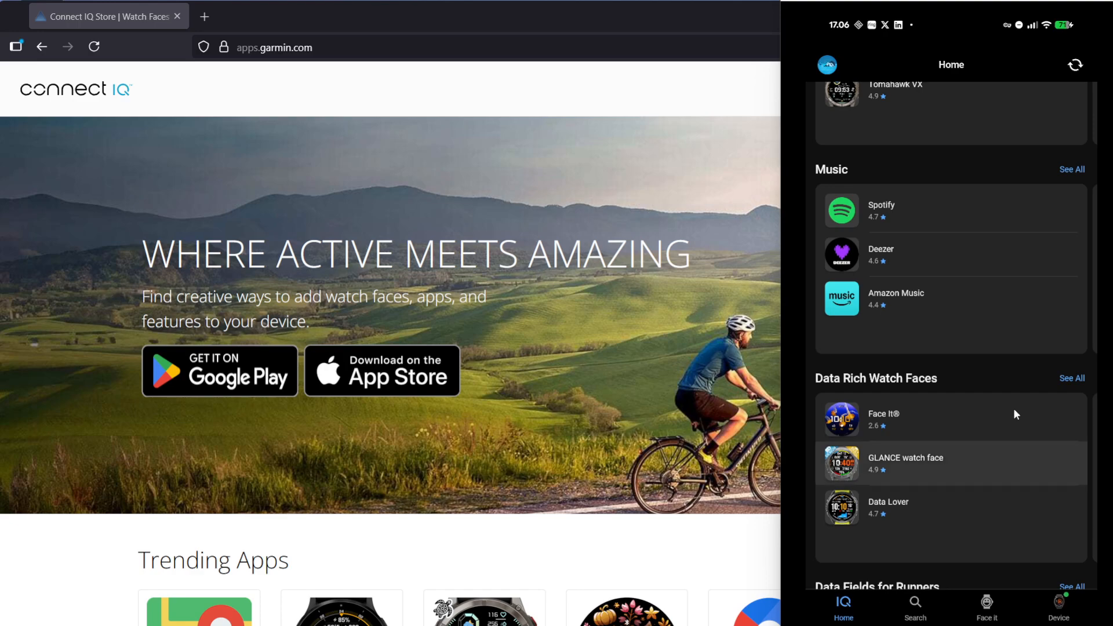
{"action": "left_click", "coordinate": [1071, 378]}
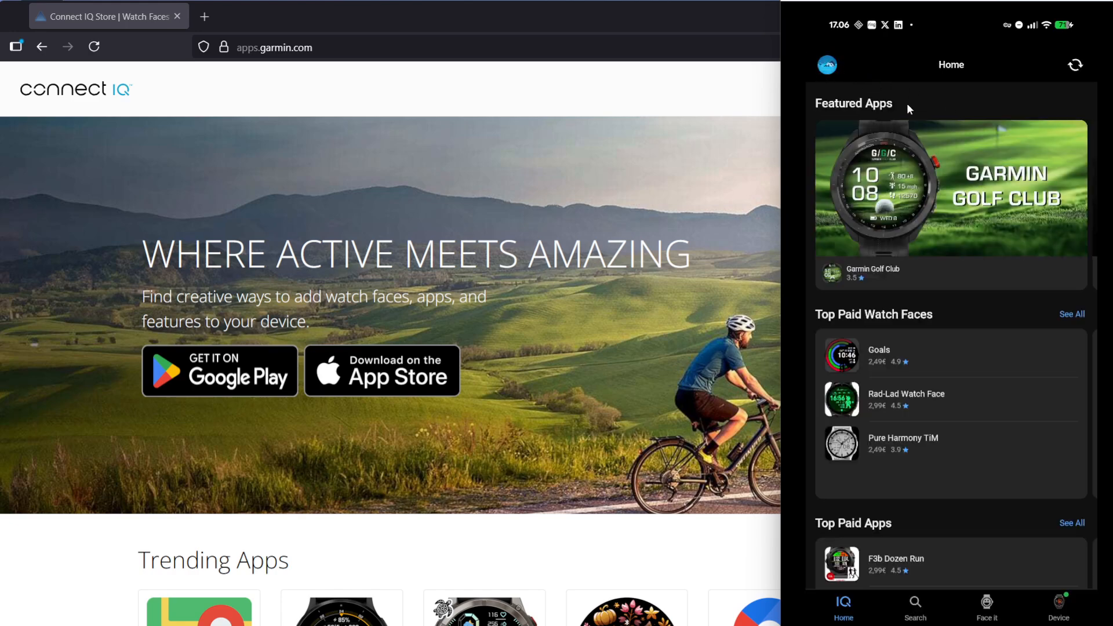
{"action": "left_click", "coordinate": [915, 607]}
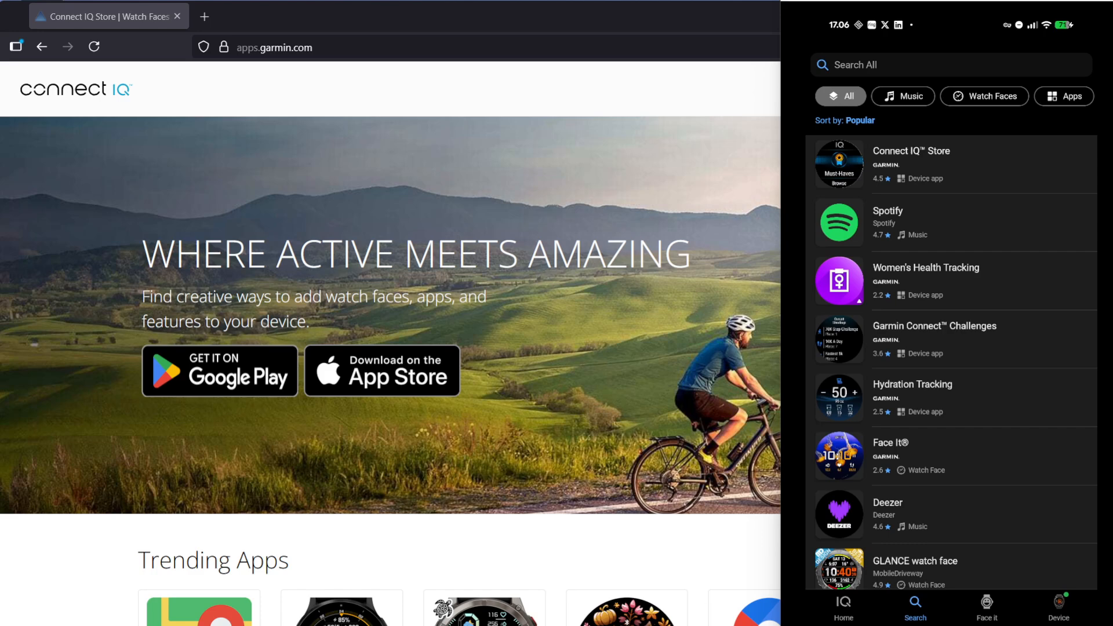
Rerun the recent search 'falcon z' and open the Falcon Z watch face's details page.
{"action": "left_click", "coordinate": [923, 65]}
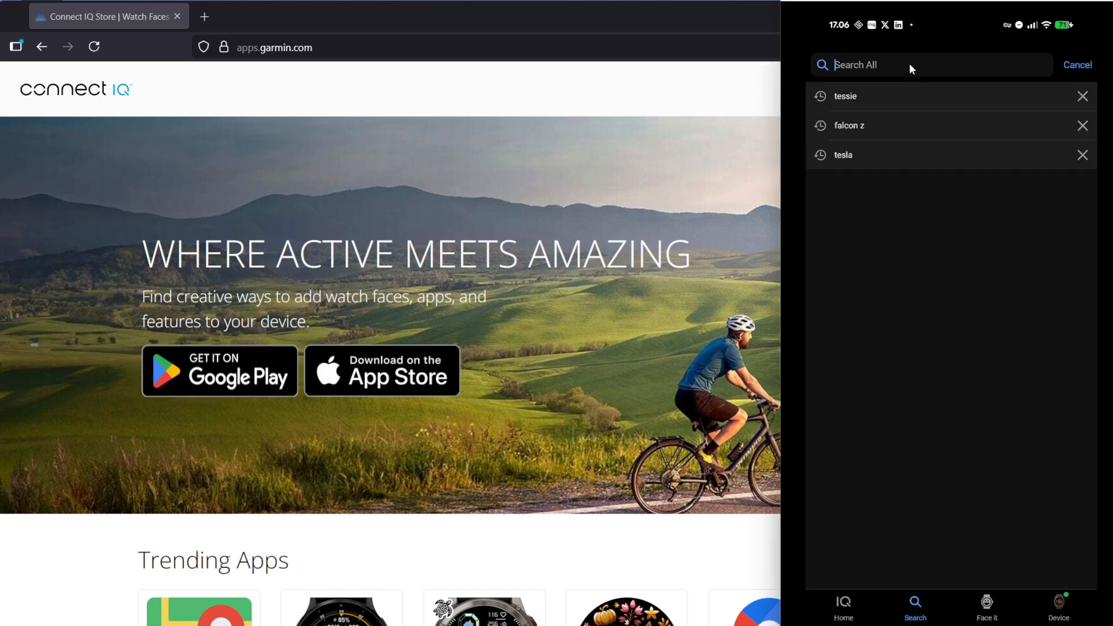
{"action": "left_click", "coordinate": [930, 65]}
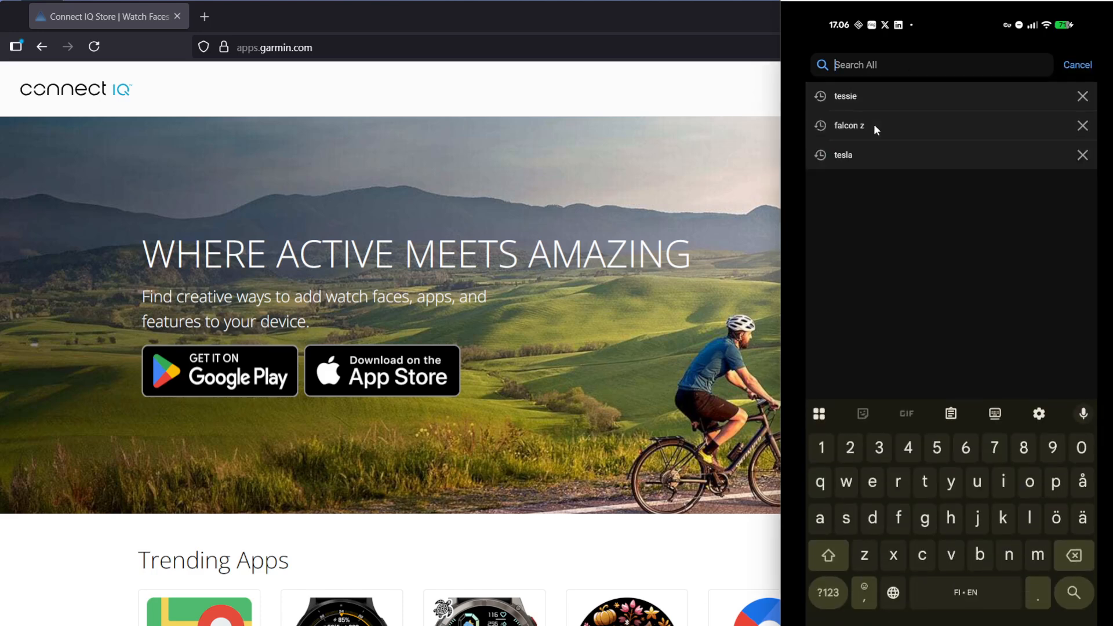
{"action": "left_click", "coordinate": [849, 125]}
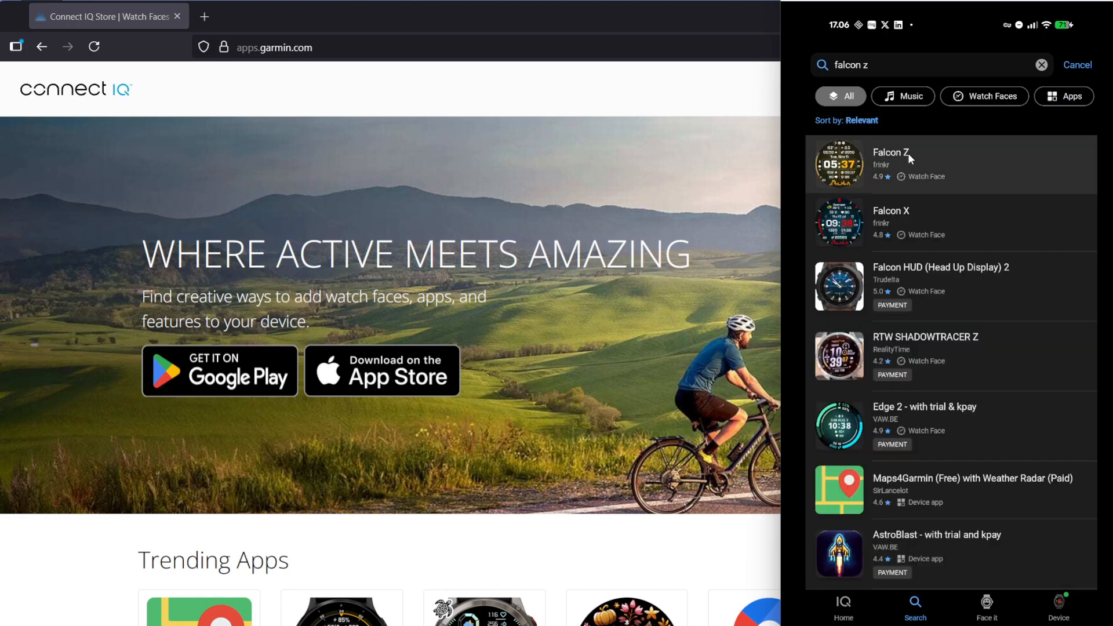
{"action": "left_click", "coordinate": [890, 163]}
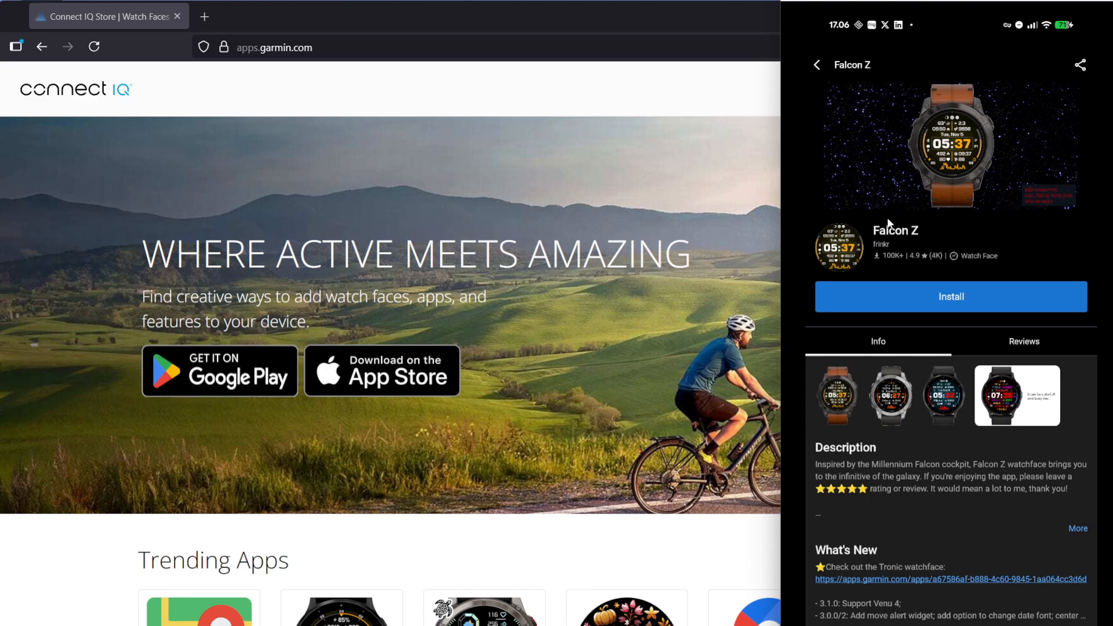
Install Falcon Z on the watch and allow its requested permissions.
{"action": "left_click", "coordinate": [950, 296]}
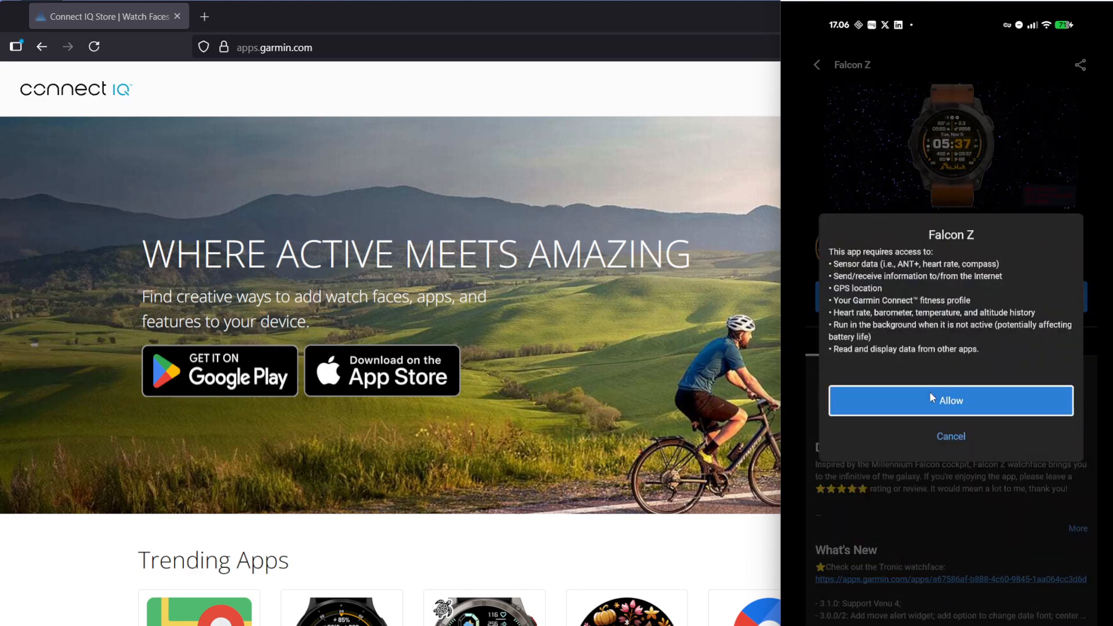
{"action": "left_click", "coordinate": [950, 400]}
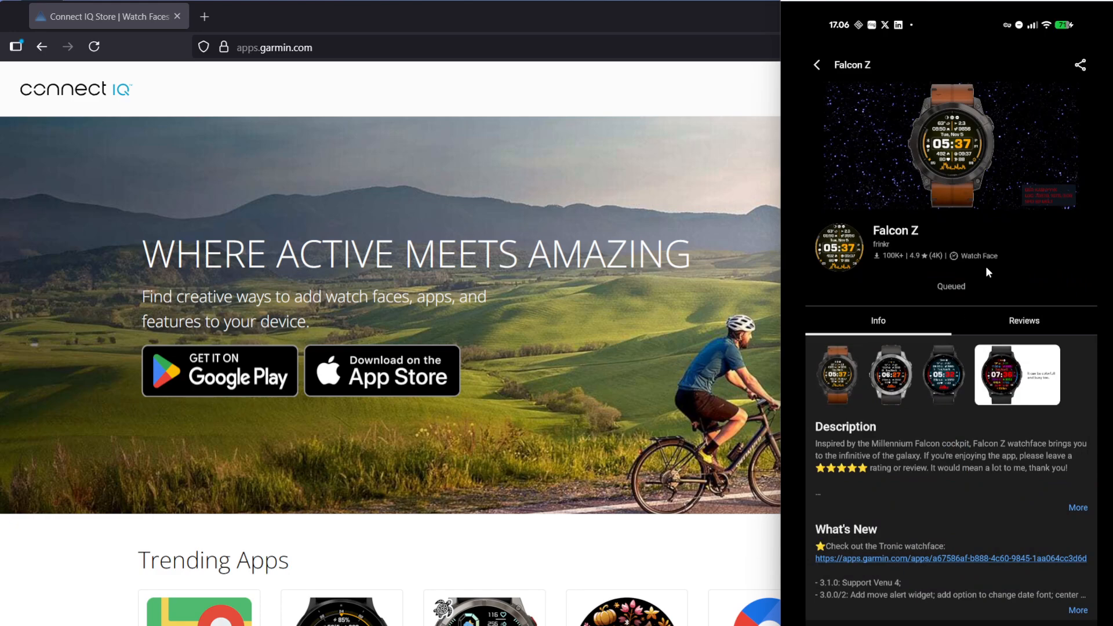
{"action": "mouse_move", "coordinate": [903, 296]}
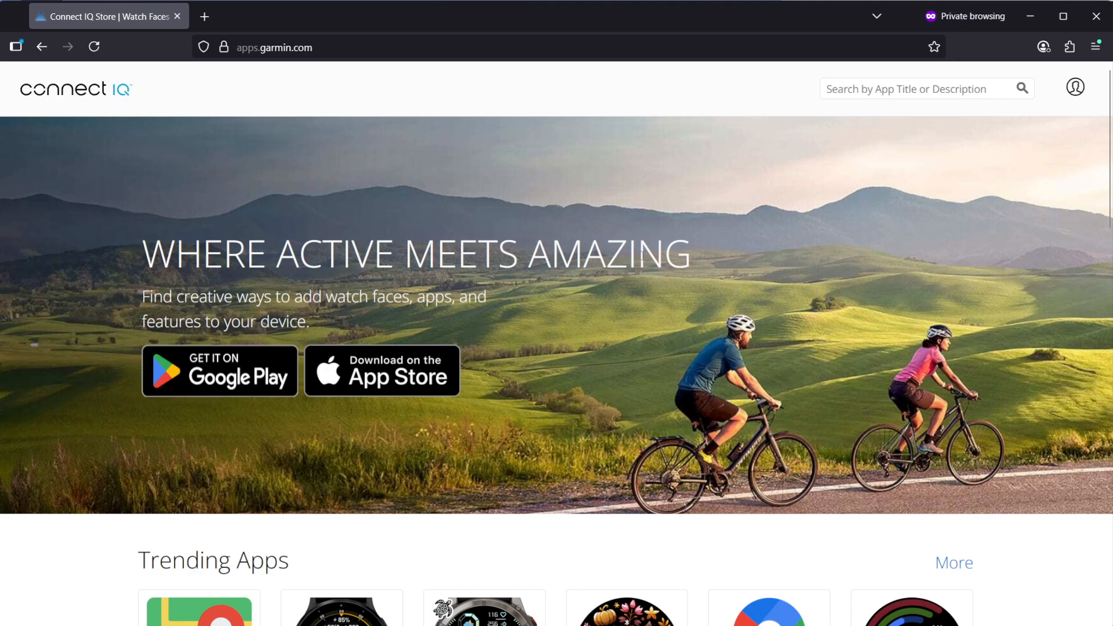
{"action": "scroll", "scroll_direction": "down", "scroll_amount": 3}
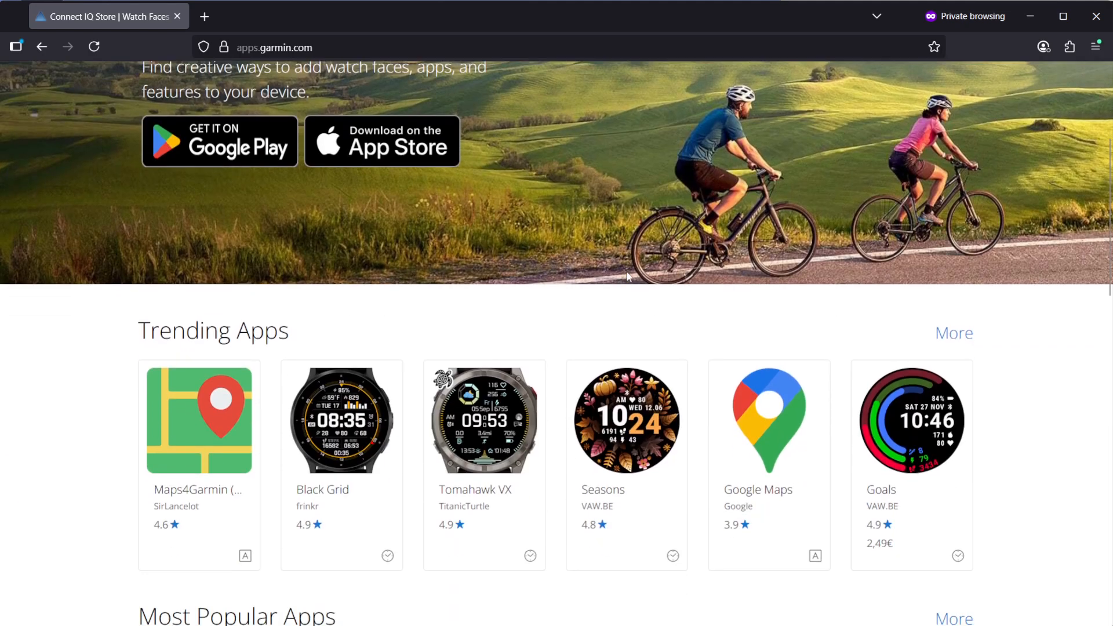
{"action": "scroll", "scroll_direction": "down", "scroll_amount": 3}
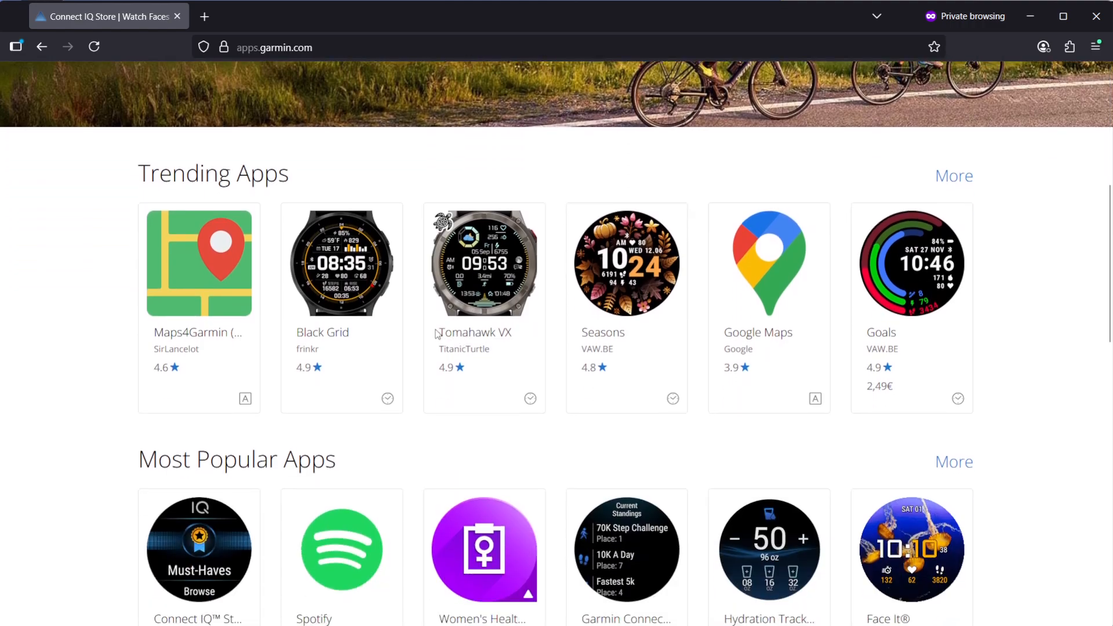
{"action": "scroll", "scroll_direction": "up", "scroll_amount": 3}
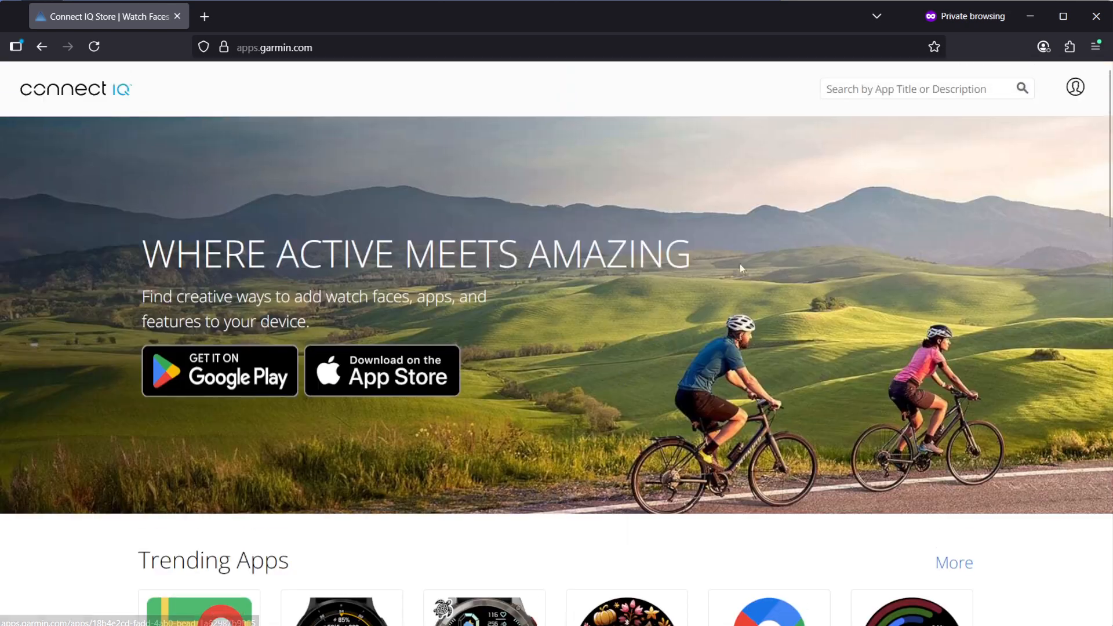
Begin entering 'falcon' in the Connect IQ Store site search box.
{"action": "type", "text": "falcon"}
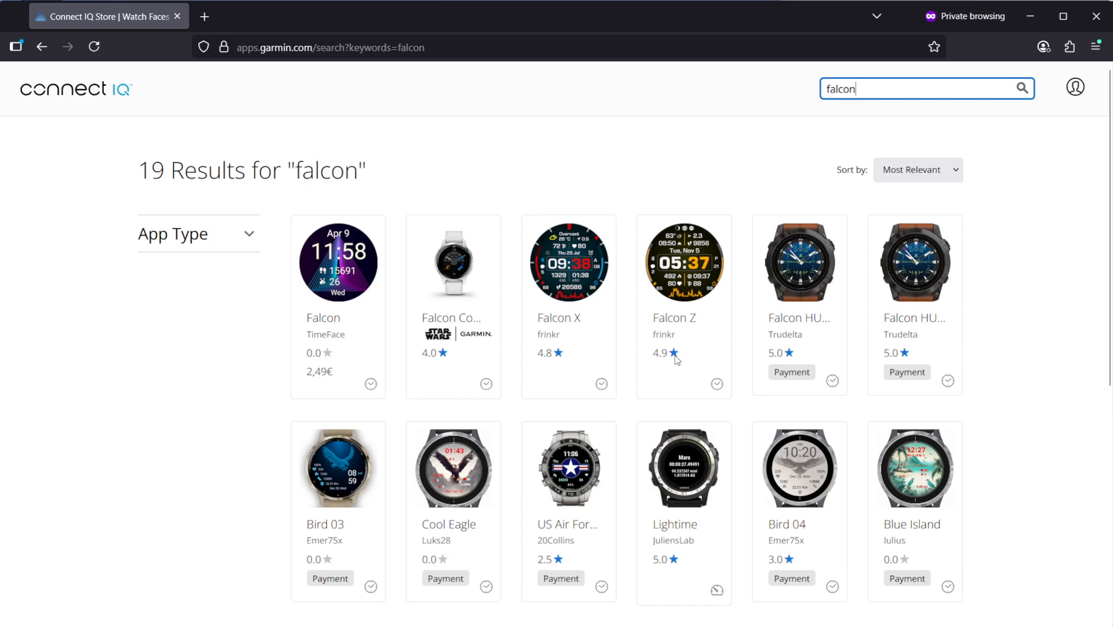
{"action": "mouse_move", "coordinate": [672, 317]}
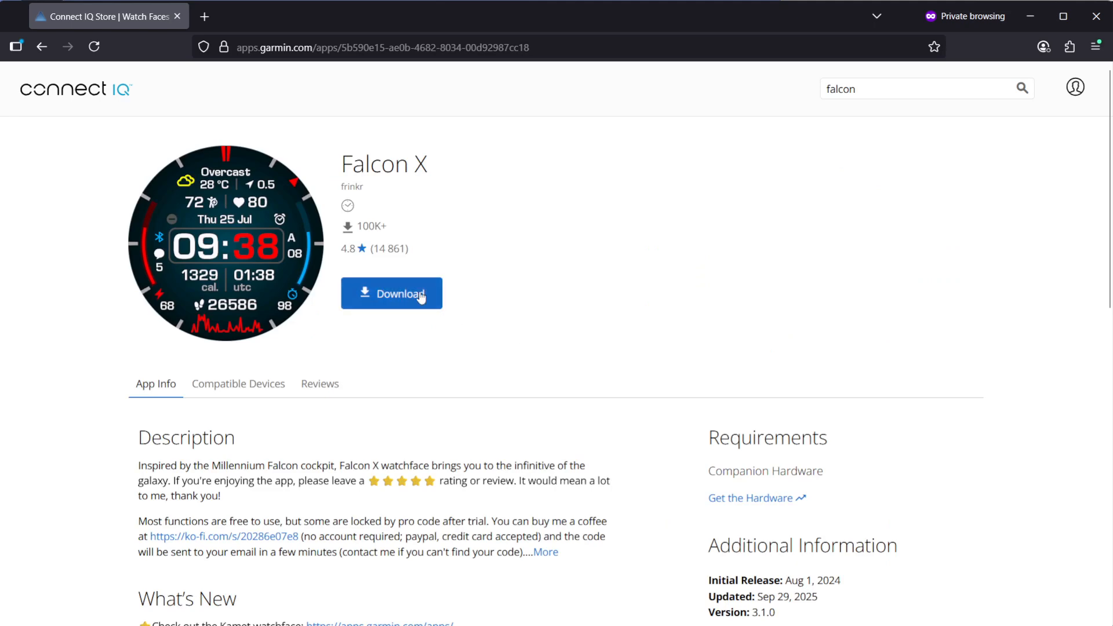
Download Falcon X to the watch and allow its permissions so it installs at next sync.
{"action": "left_click", "coordinate": [391, 293]}
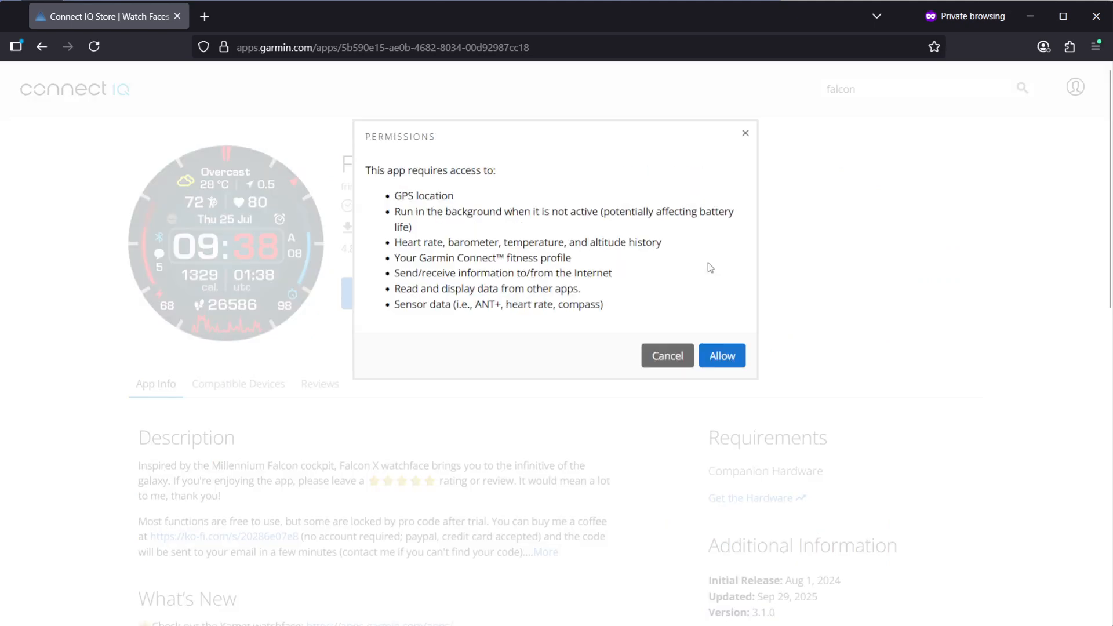
{"action": "left_click", "coordinate": [721, 356]}
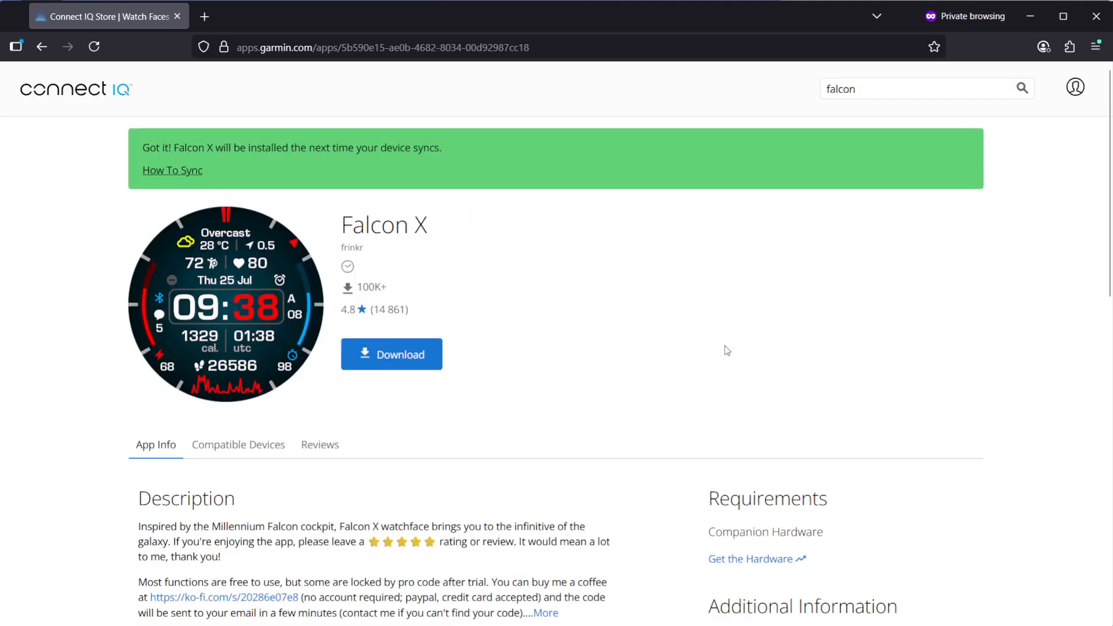
{"action": "mouse_move", "coordinate": [221, 175]}
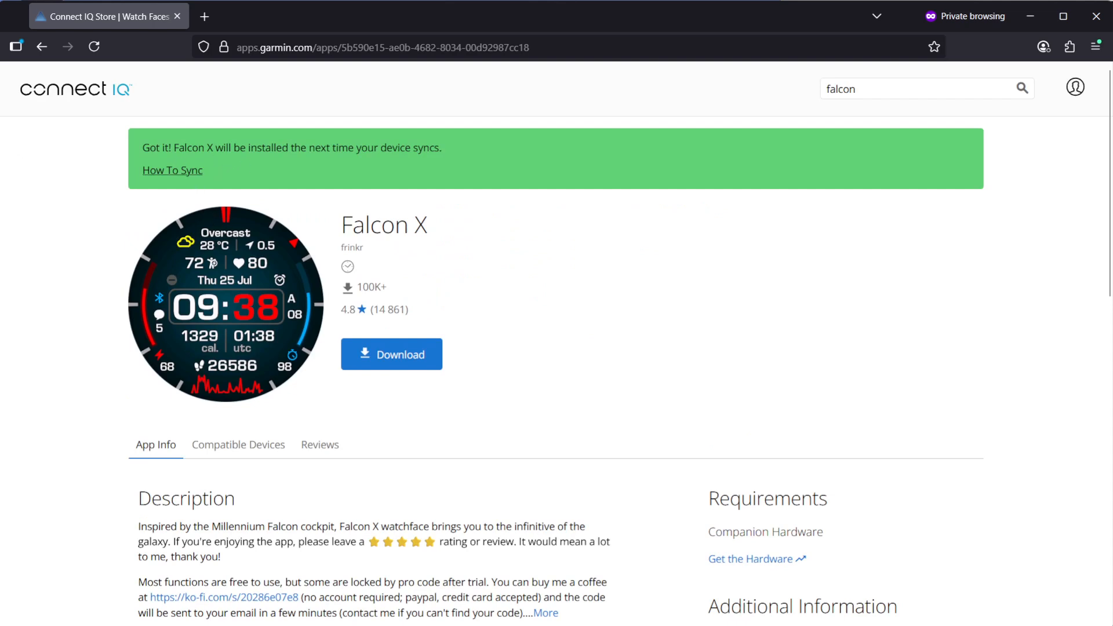
{"action": "mouse_move", "coordinate": [451, 321]}
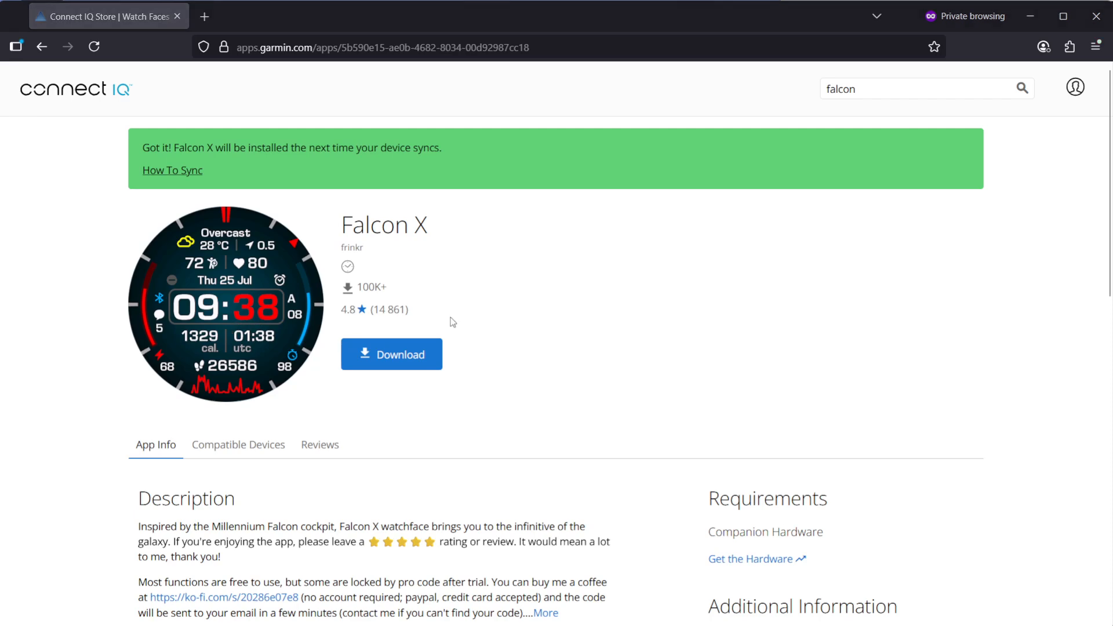
{"action": "mouse_move", "coordinate": [489, 308]}
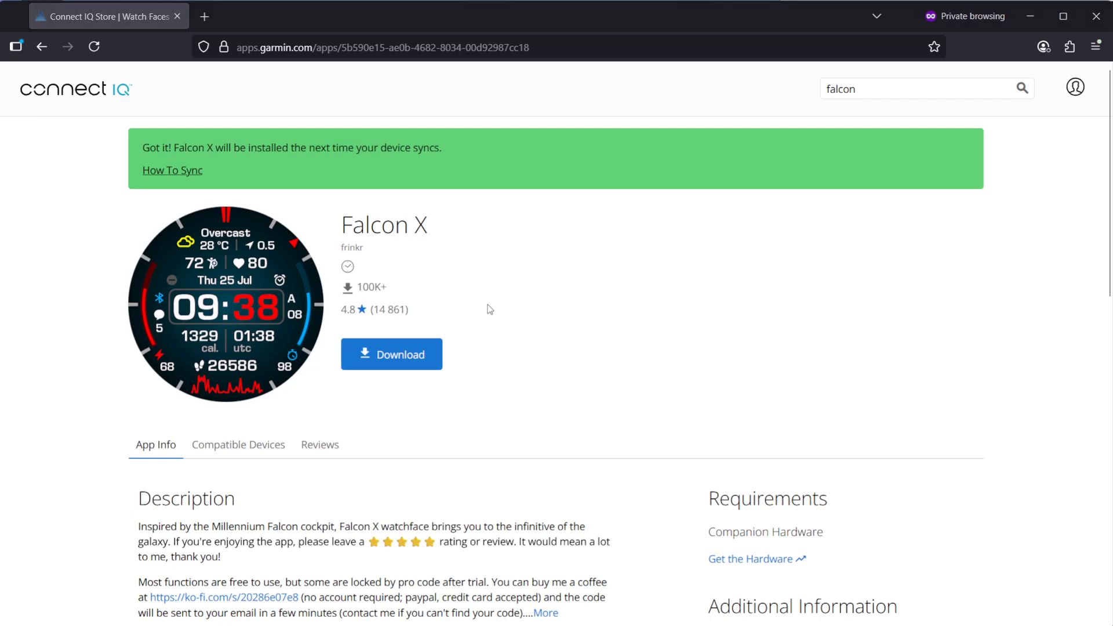
{"action": "mouse_move", "coordinate": [557, 310]}
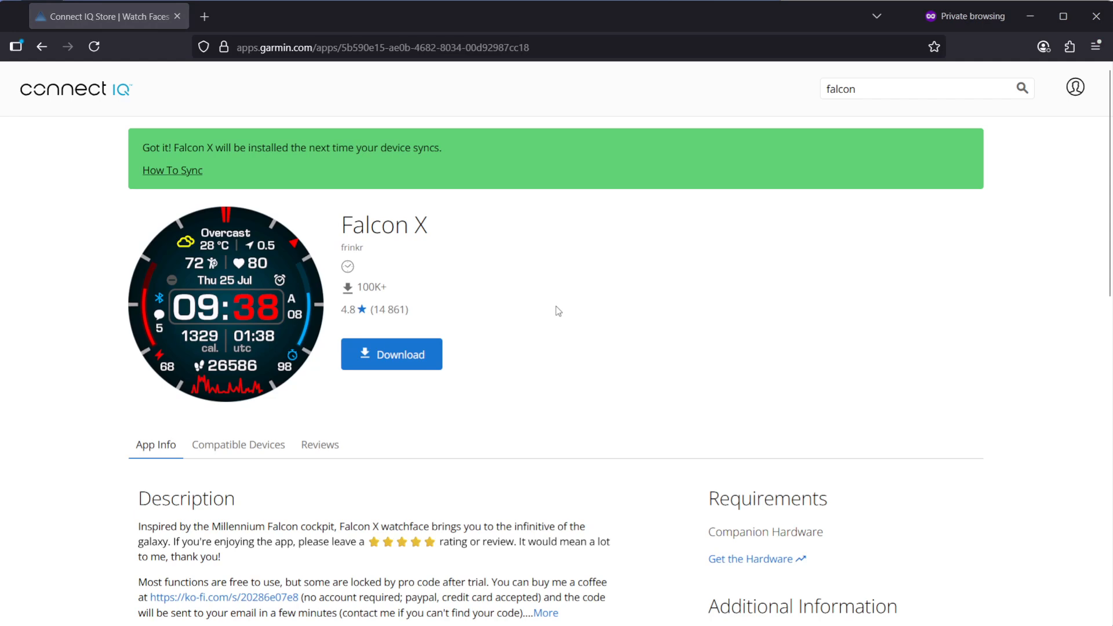